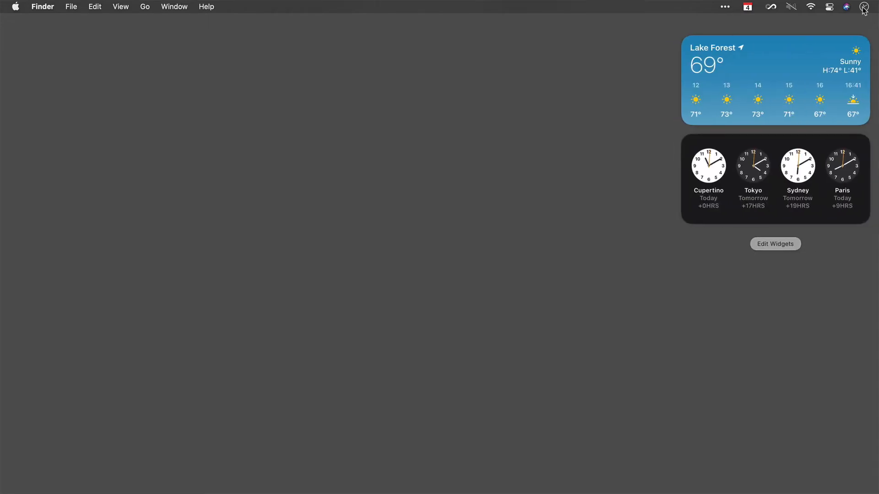
mouse_move(803, 80)
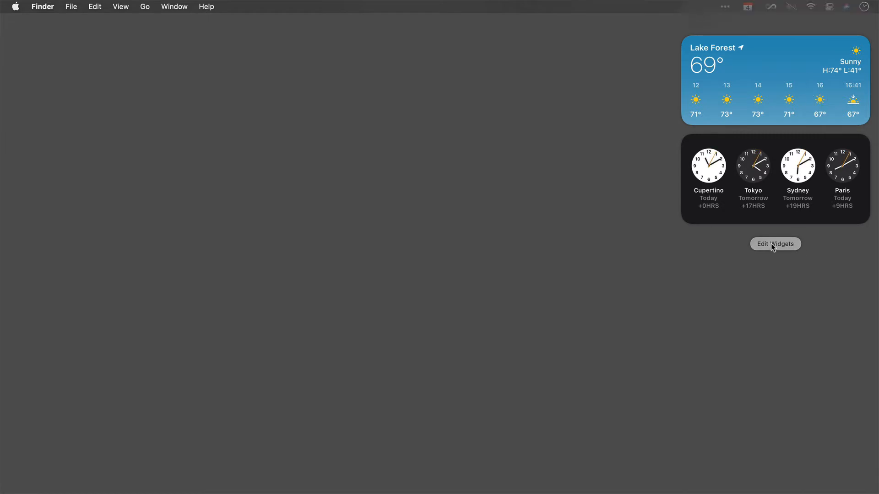
Enter widget editing and browse Fantastical's gallery down to Event List + Calendar.
left_click(775, 243)
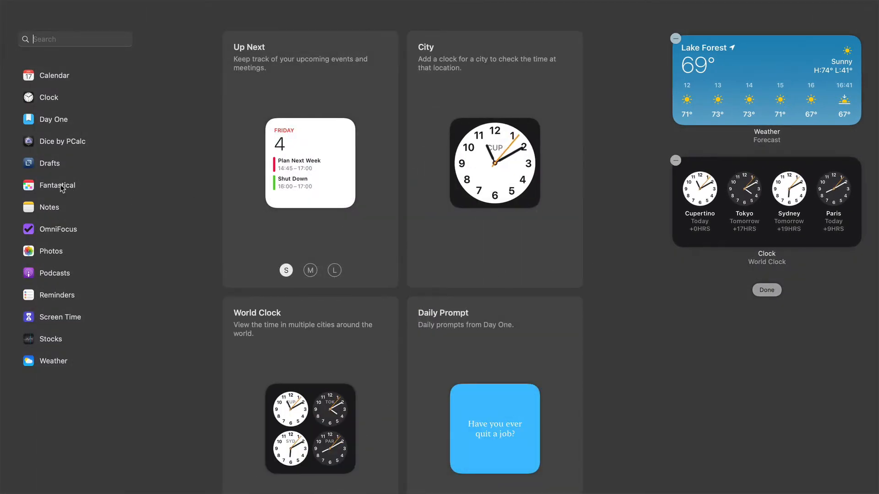
left_click(56, 185)
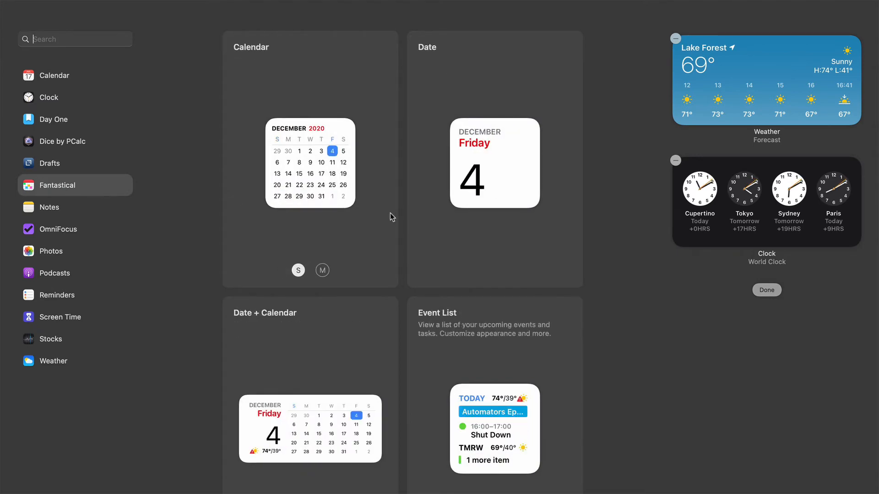
scroll("down", 3)
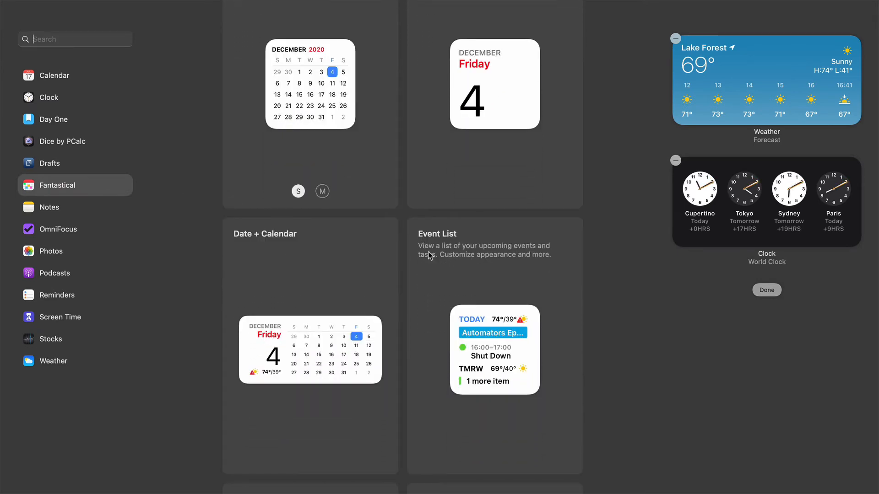
scroll("down", 3)
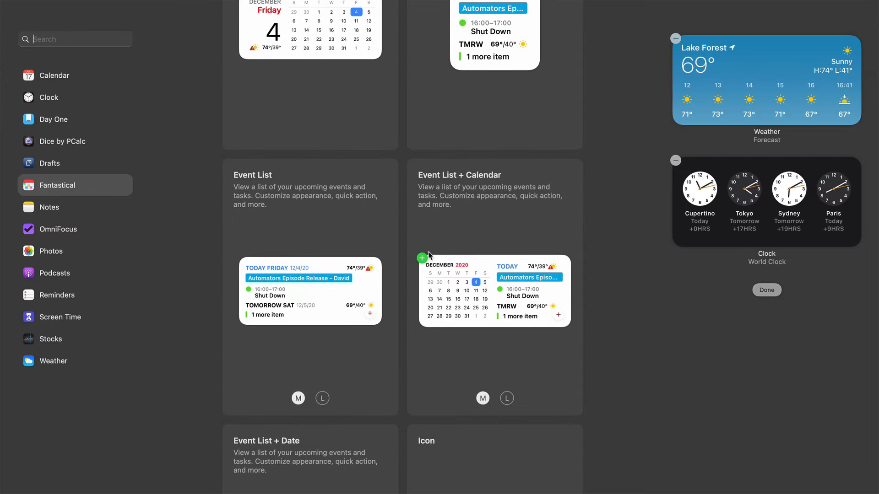
scroll("down", 3)
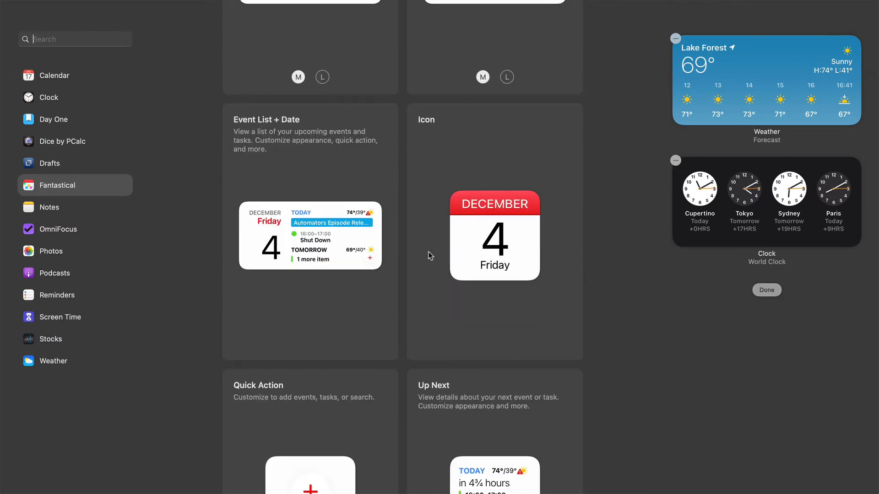
scroll("down", 3)
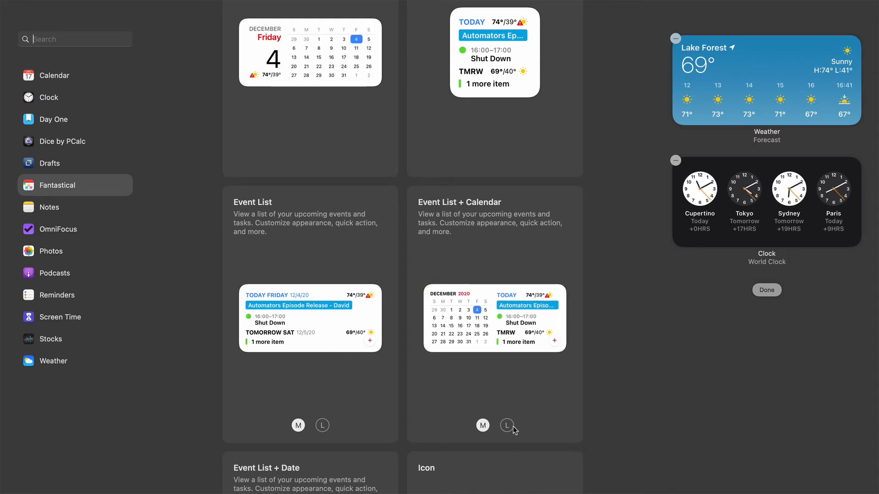
Choose the large size of the Event List + Calendar widget.
left_click(506, 425)
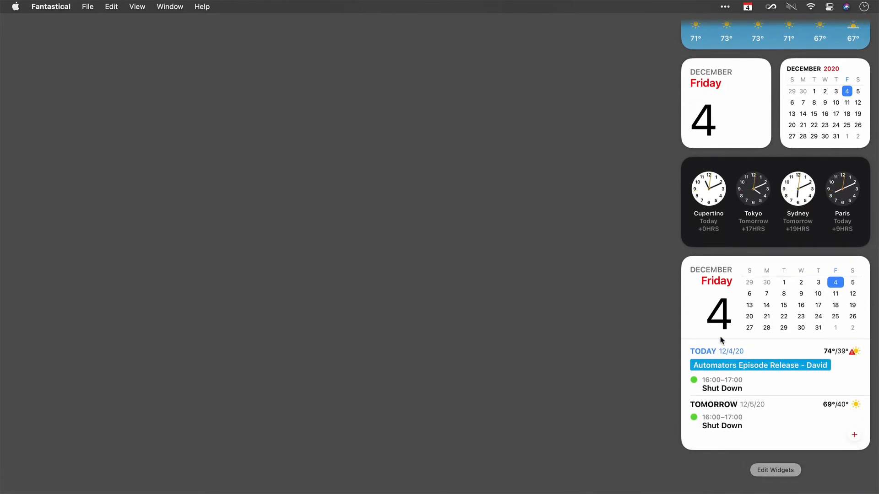
mouse_move(744, 341)
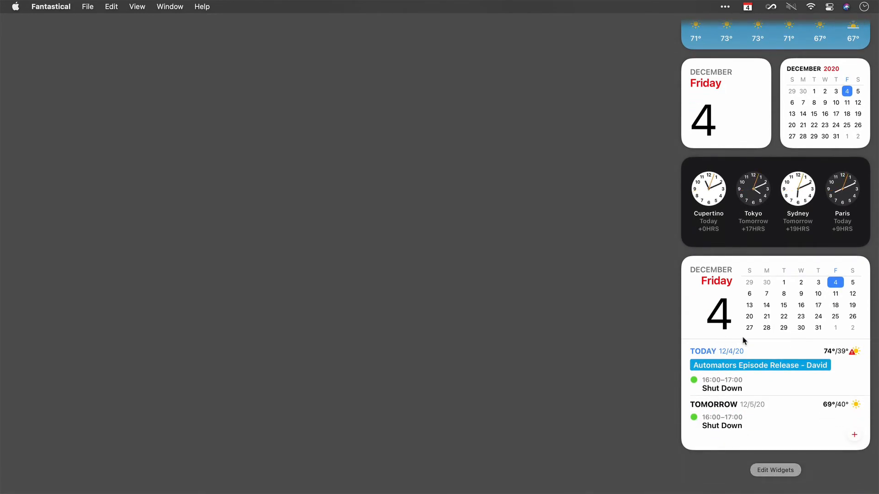
mouse_move(758, 348)
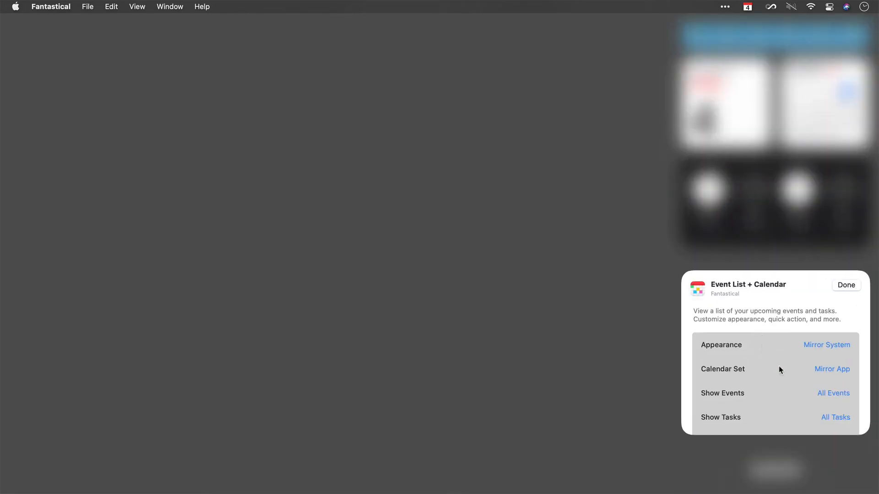
Set Calendar Set to Fantastical, keep Show Events at All Events, and finish editing.
scroll("down", 3)
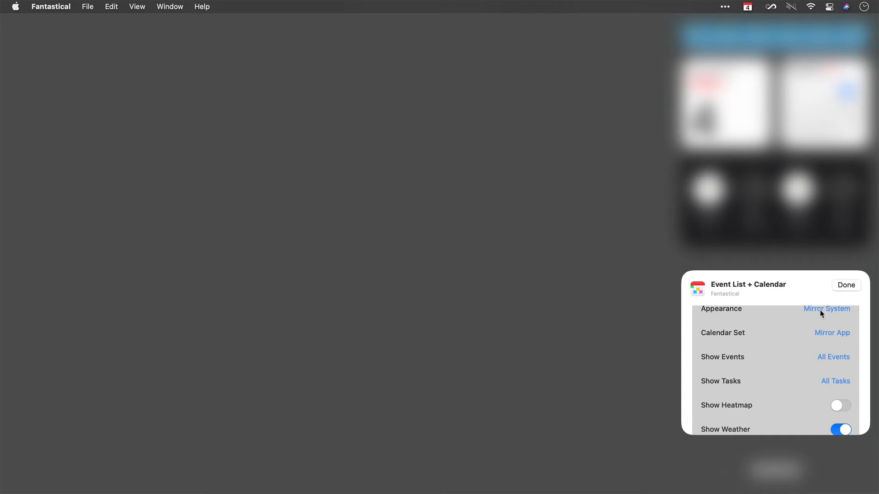
left_click(832, 332)
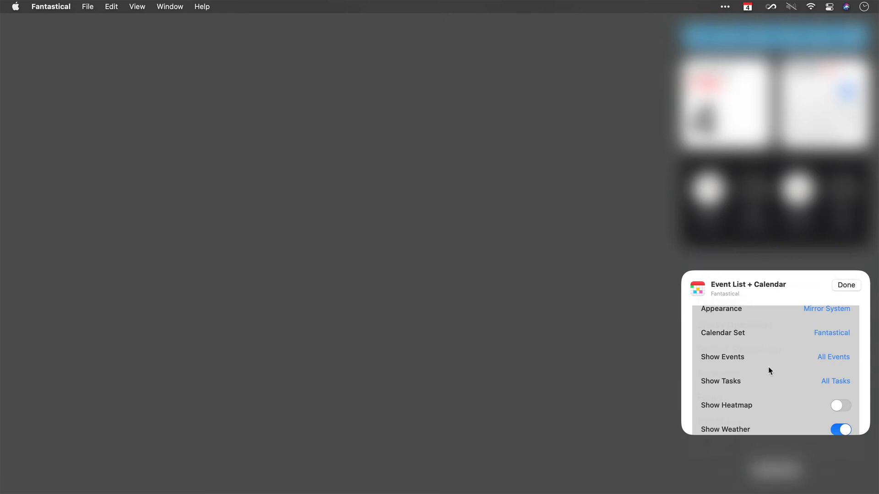
mouse_move(765, 366)
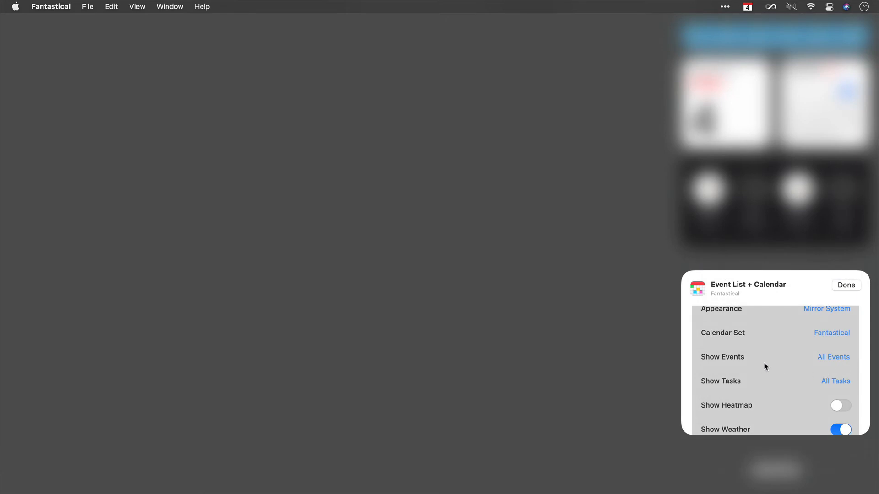
left_click(833, 357)
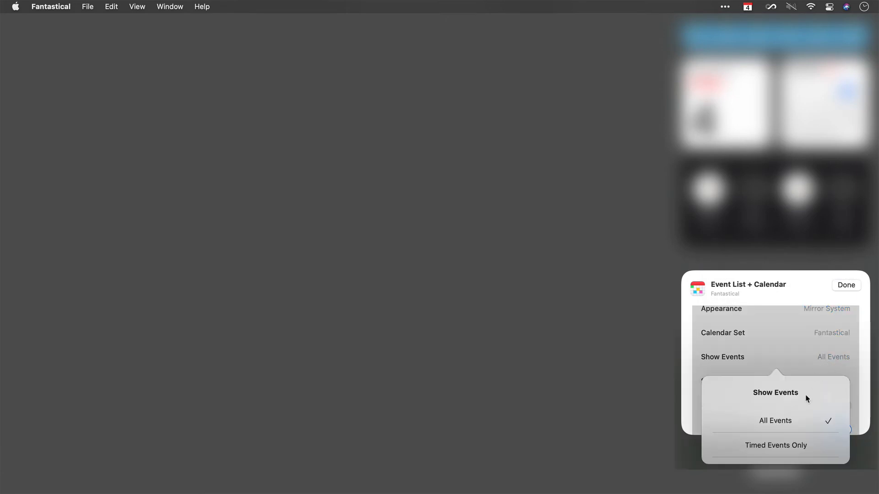
left_click(775, 420)
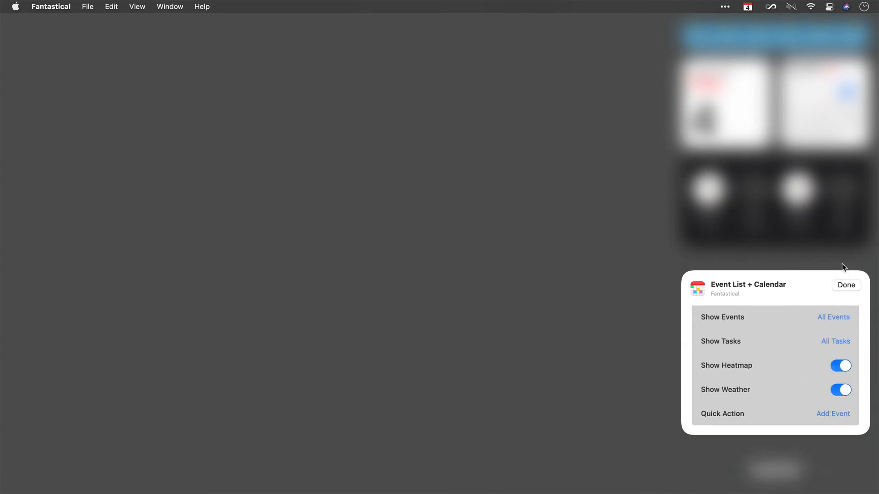
left_click(845, 286)
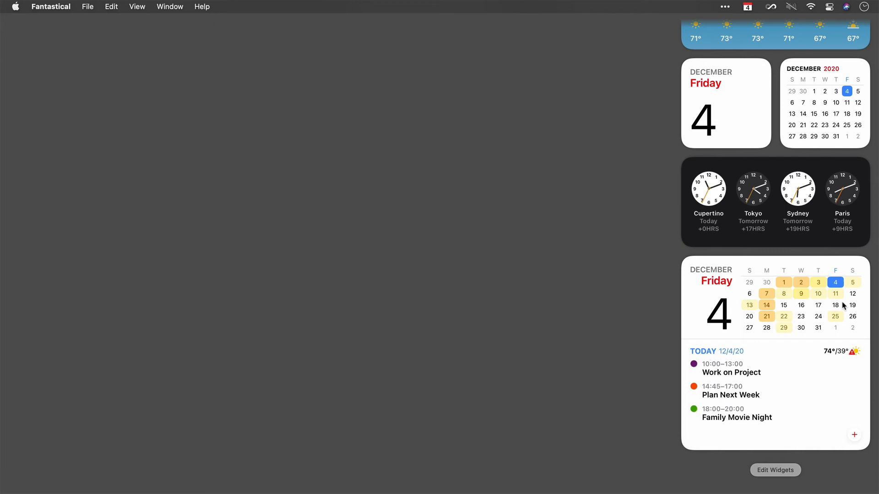
mouse_move(793, 282)
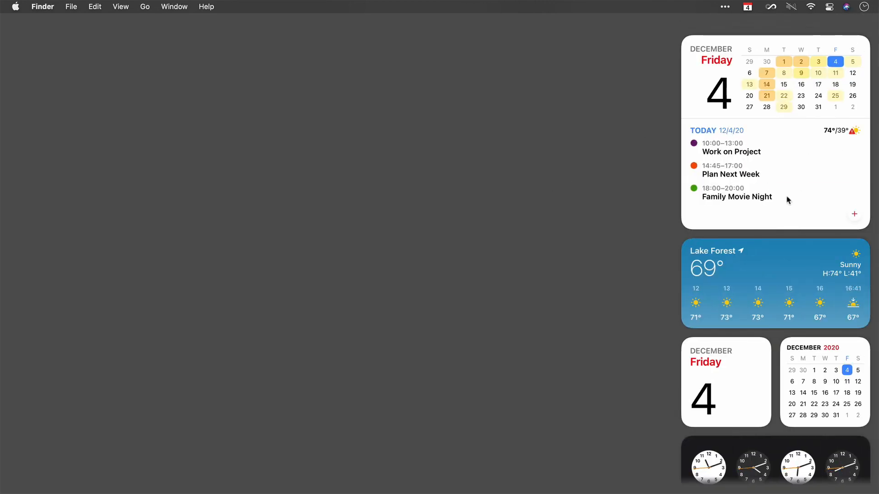
mouse_move(776, 160)
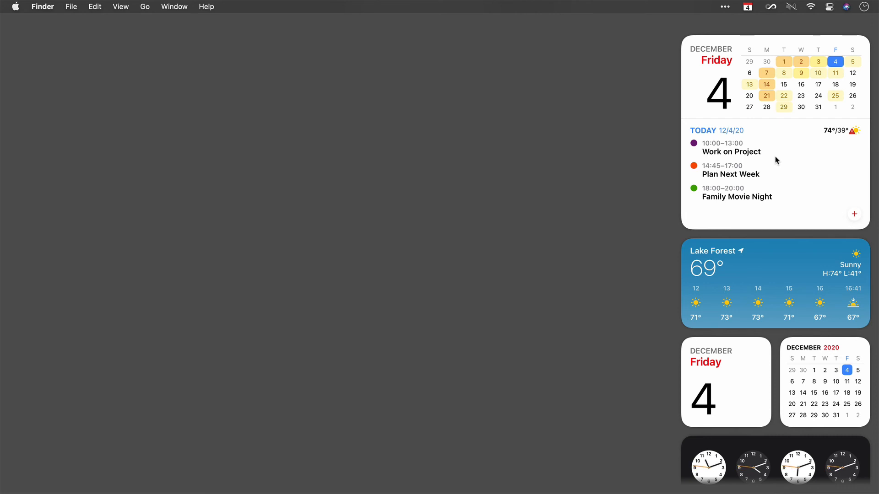